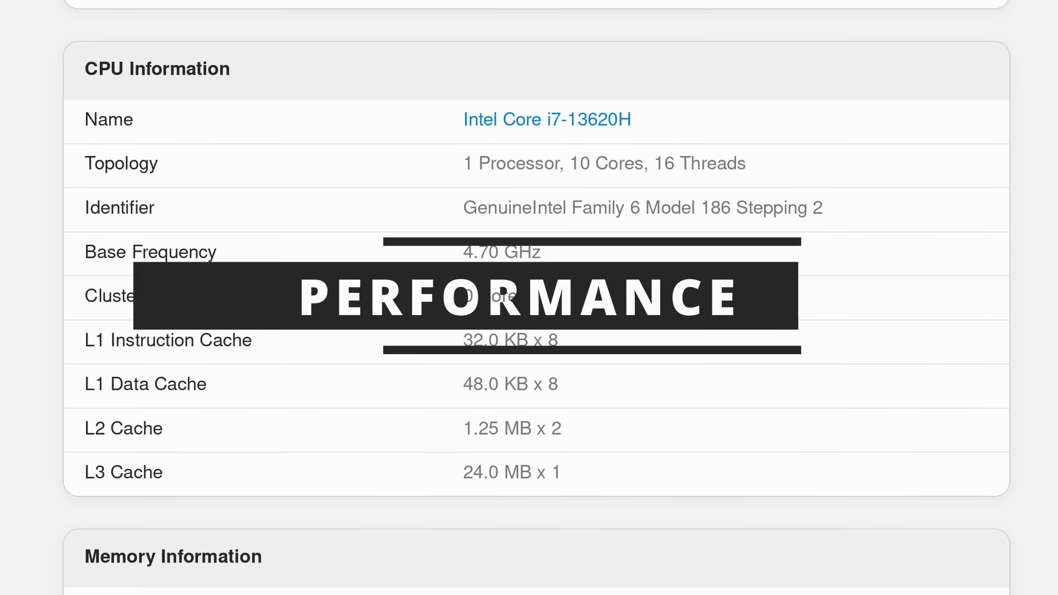
Scroll past System Information to the 2733 Single-Core and 11625 Multi-Core scores.
scroll("up", 3)
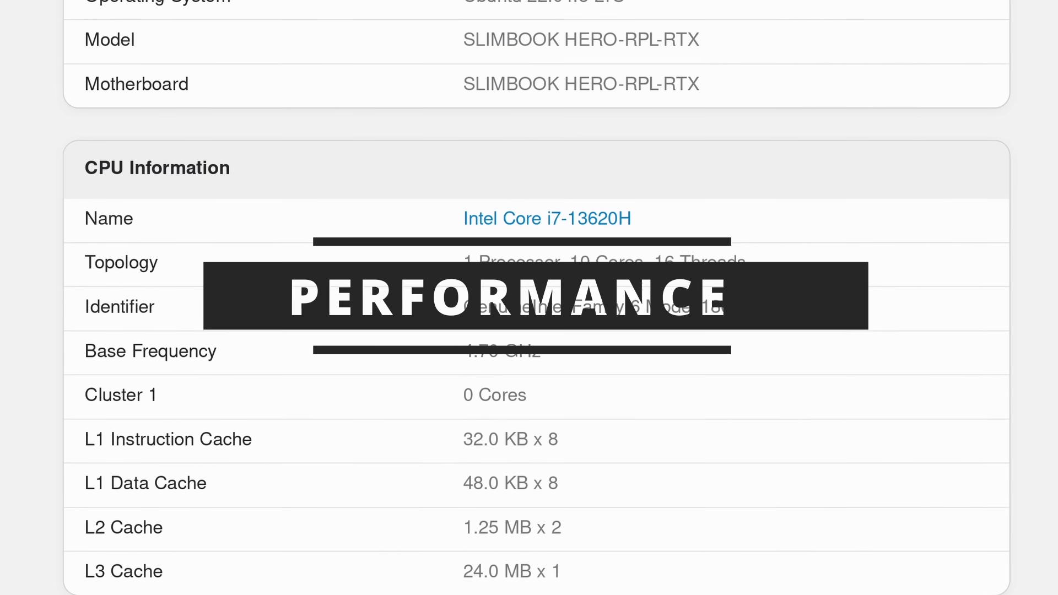
scroll("up", 3)
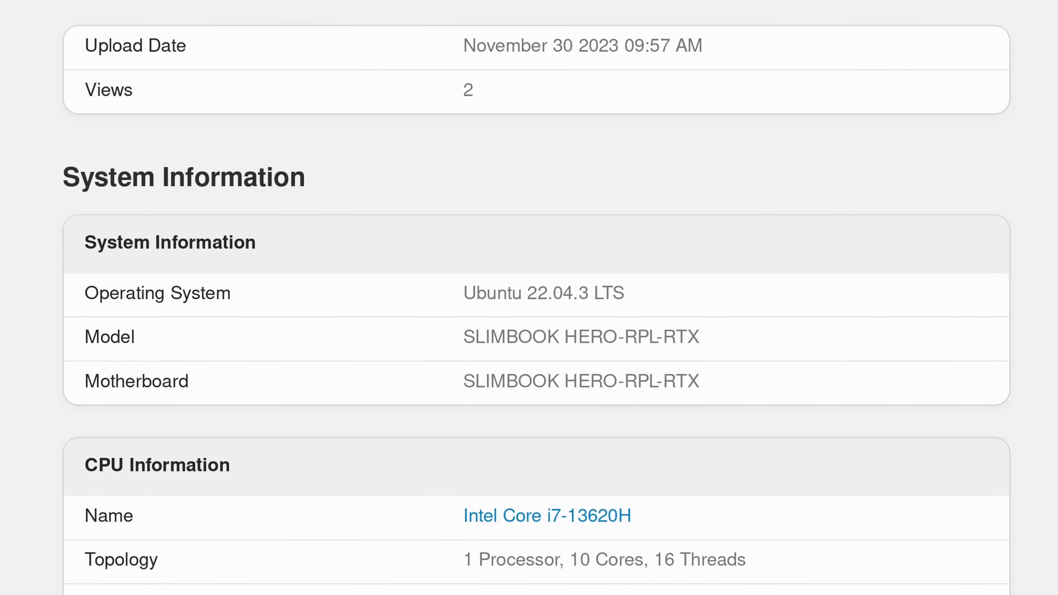
scroll("up", 3)
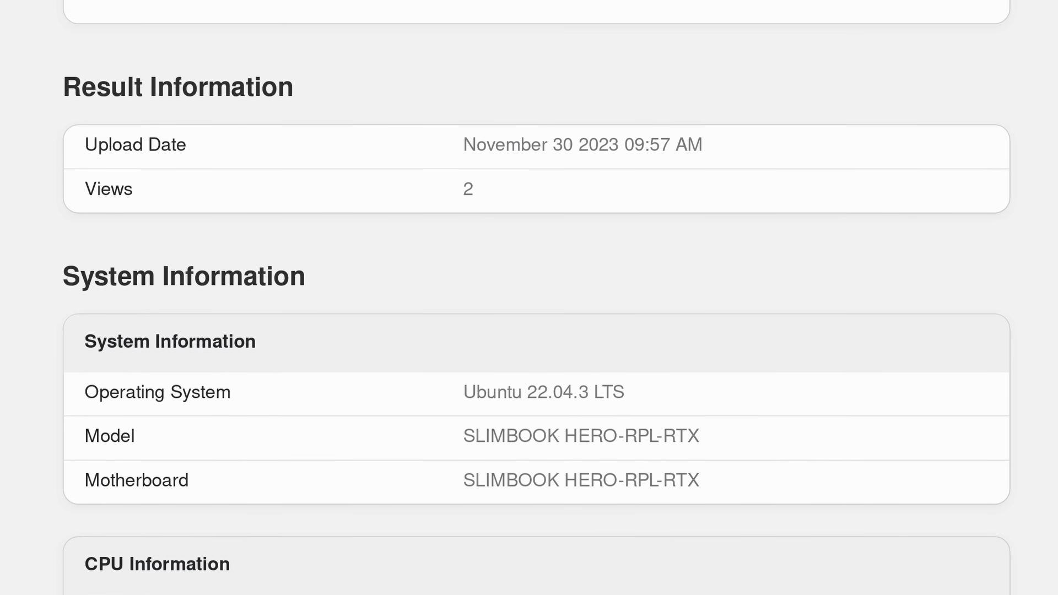
scroll("up", 3)
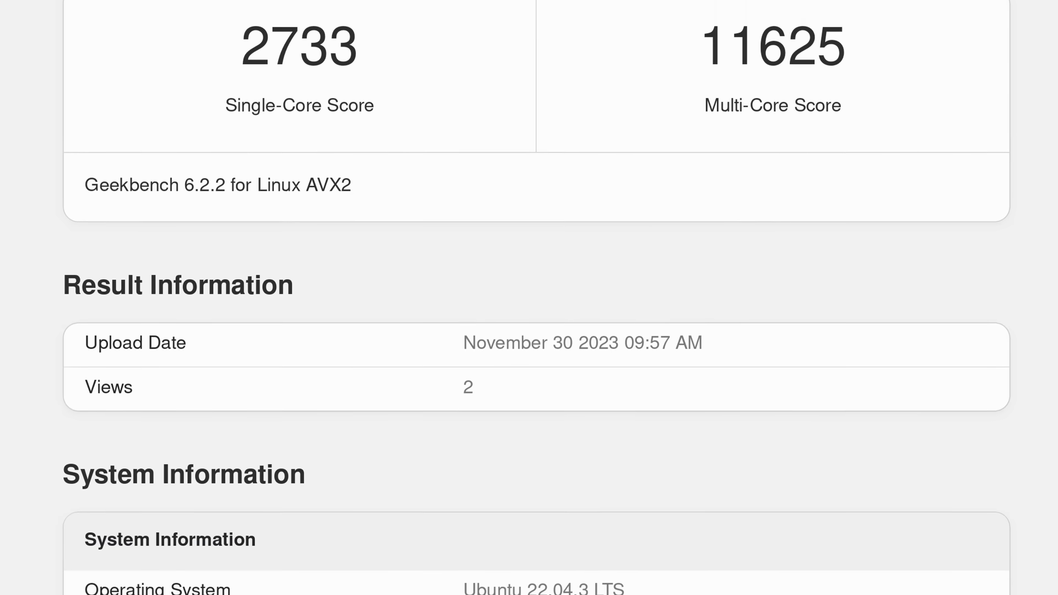
scroll("up", 3)
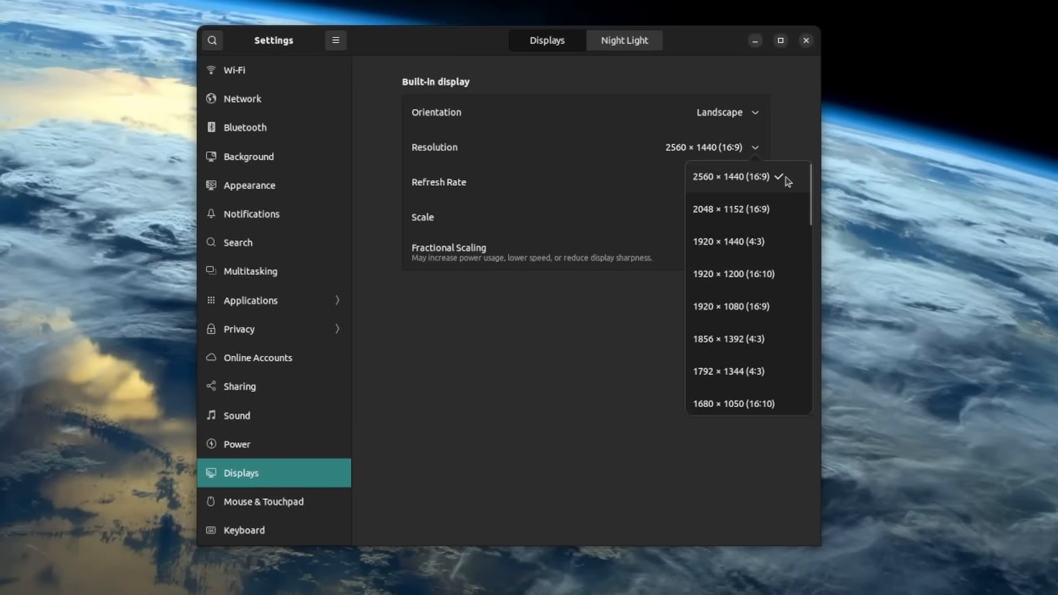
Open the built-in display's Refresh Rate dropdown to show 165 Hz and 40 Hz.
left_click(755, 182)
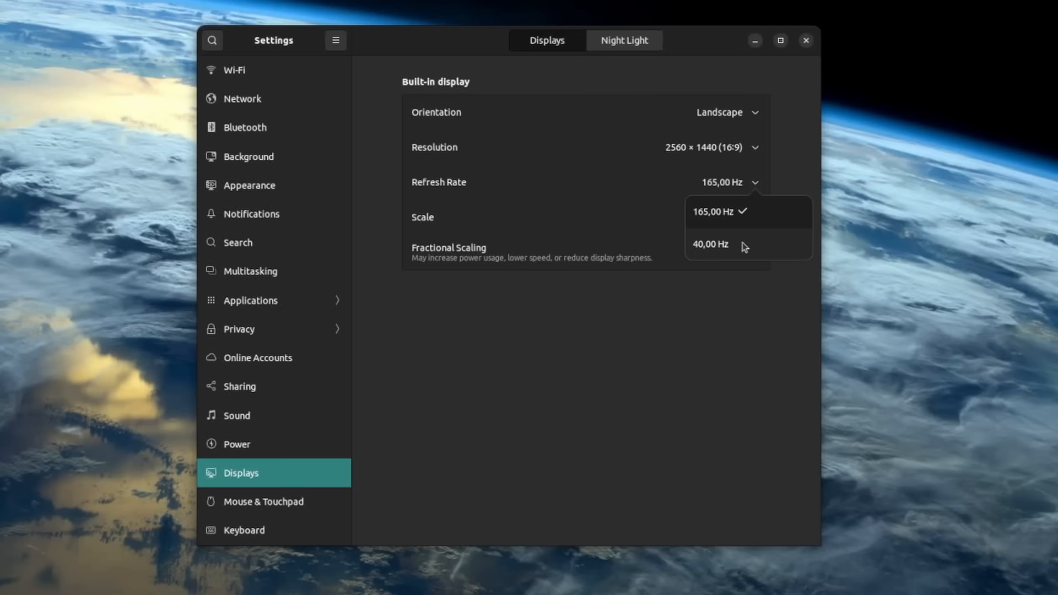